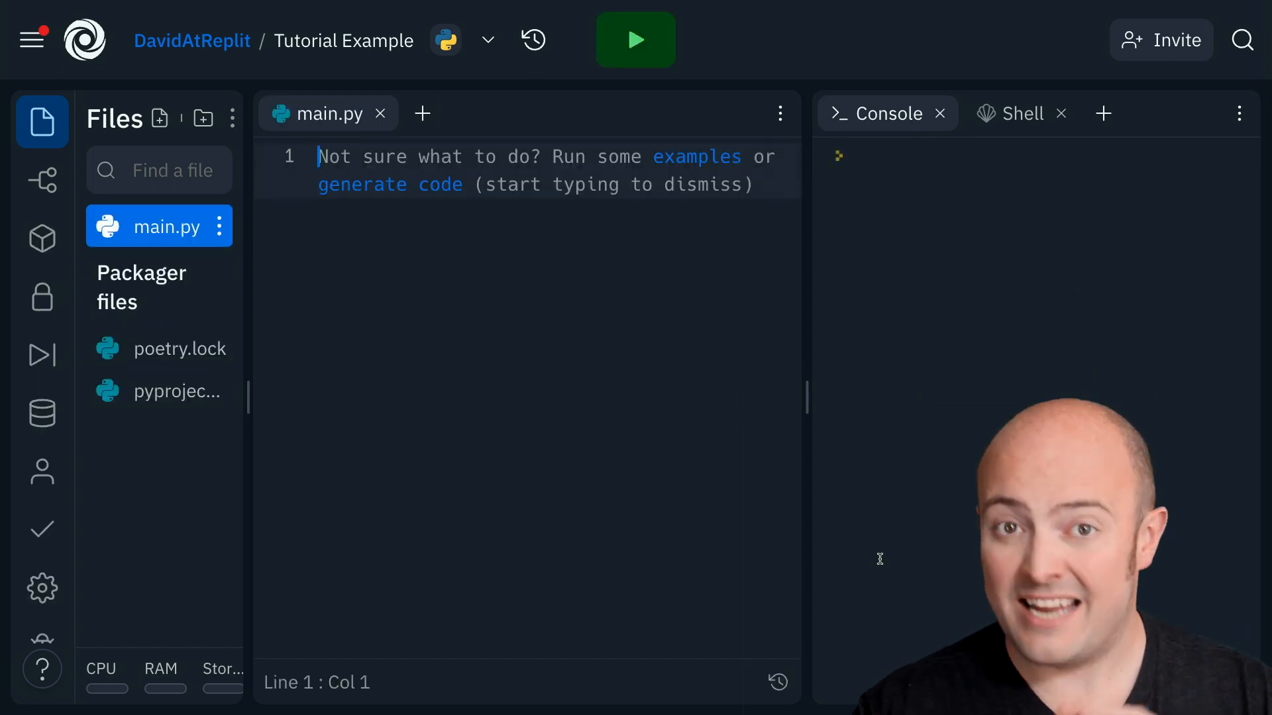
- Add a new, still-unnamed folder to the project's files beneath main.py
click(204, 118)
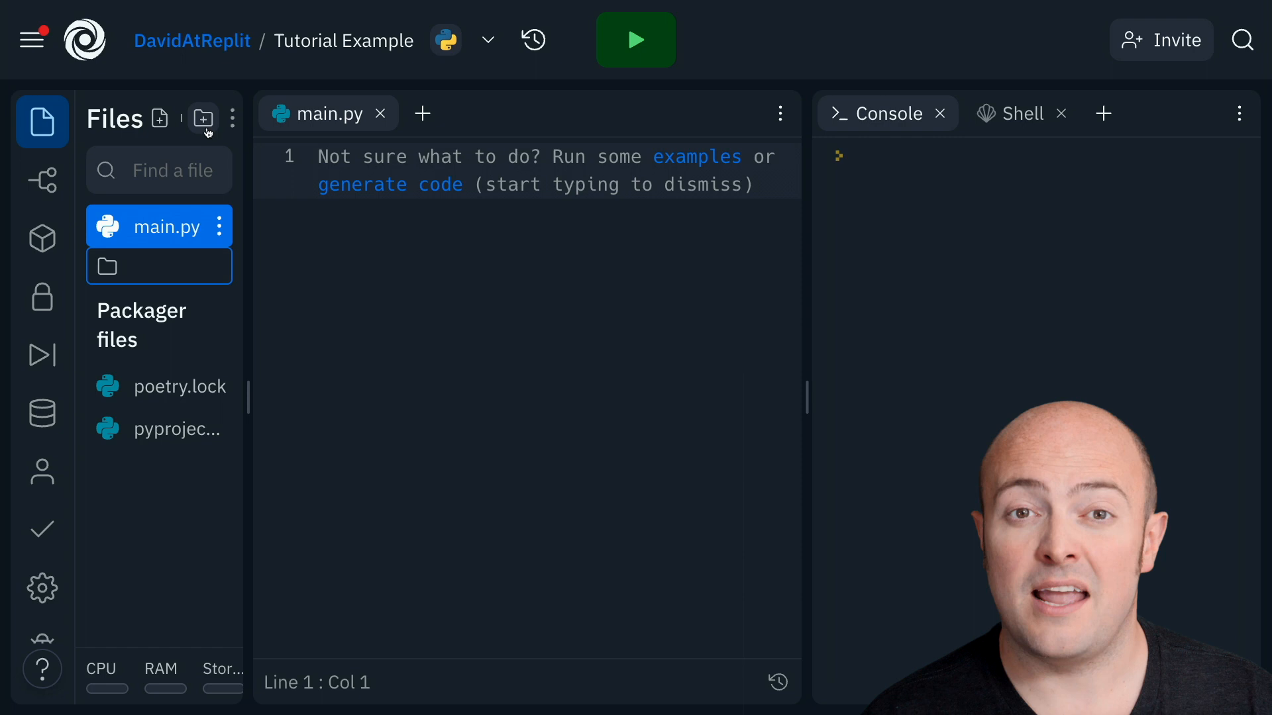